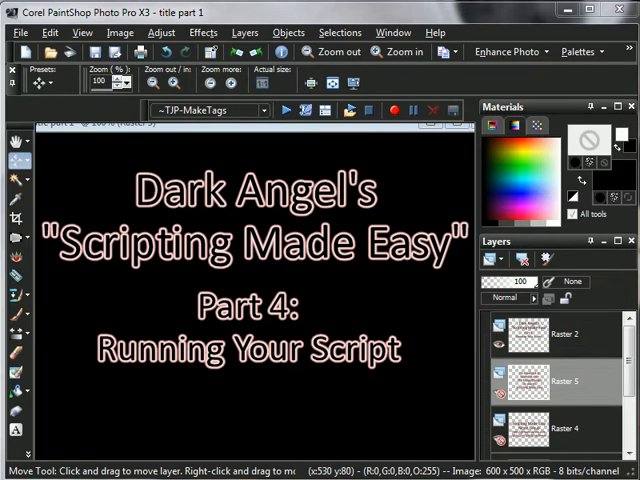
pyautogui.moveTo(430, 124)
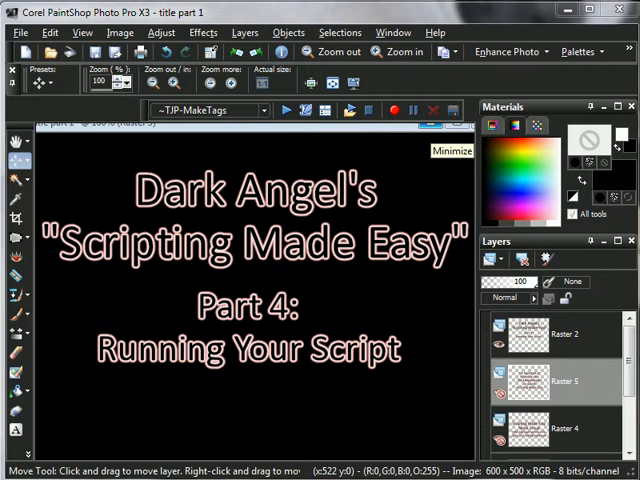
# Step: Minimize the 'title part 1' tutorial image window in PaintShop Pro
pyautogui.click(451, 151)
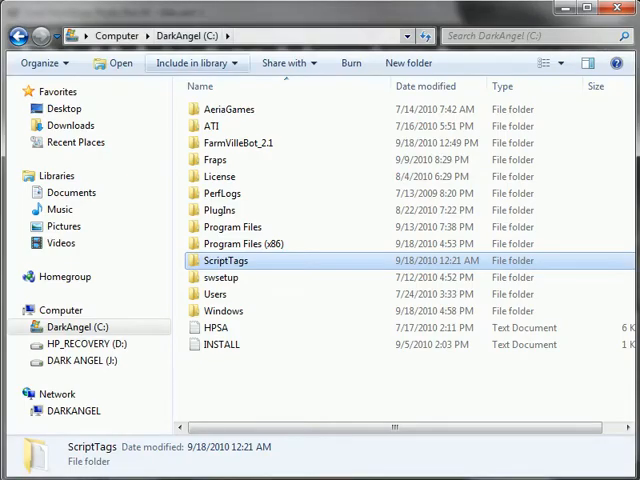
# Step: Open C:\ScriptTags and open the TagNames.txt list of names
pyautogui.doubleClick(224, 260)
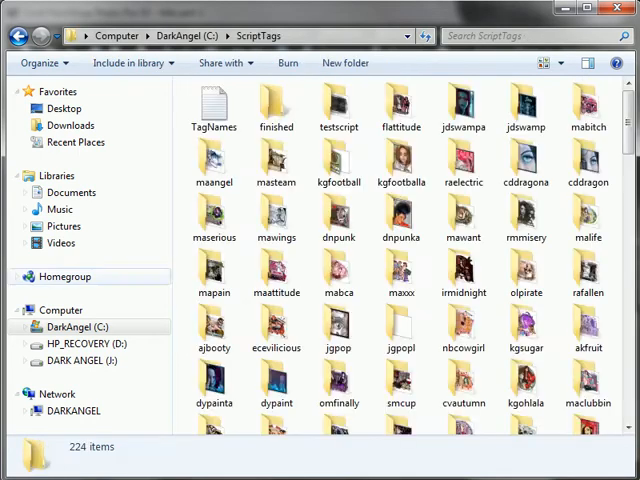
pyautogui.click(214, 270)
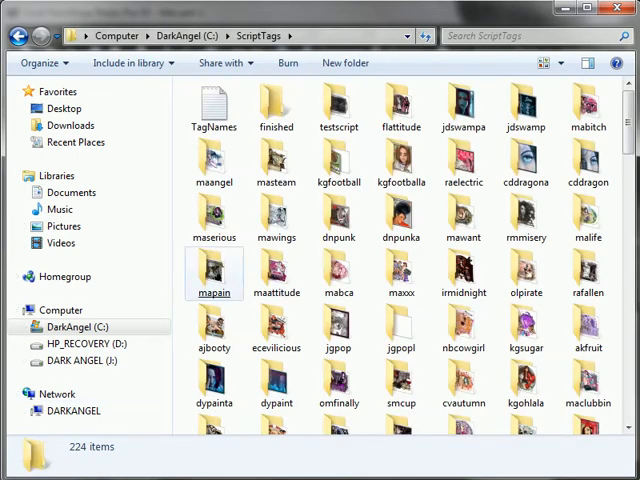
pyautogui.click(214, 105)
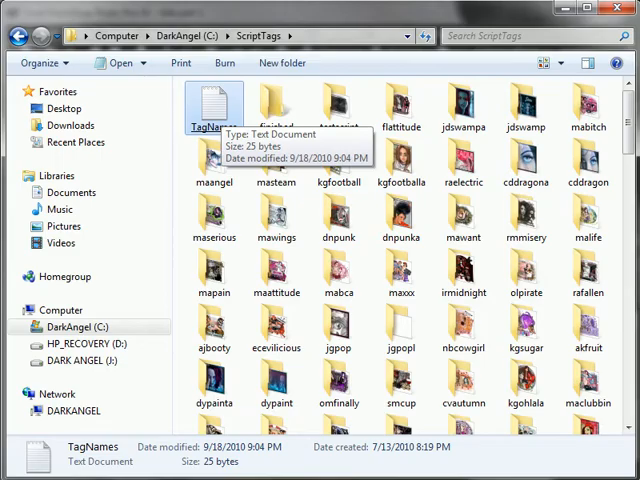
pyautogui.doubleClick(211, 103)
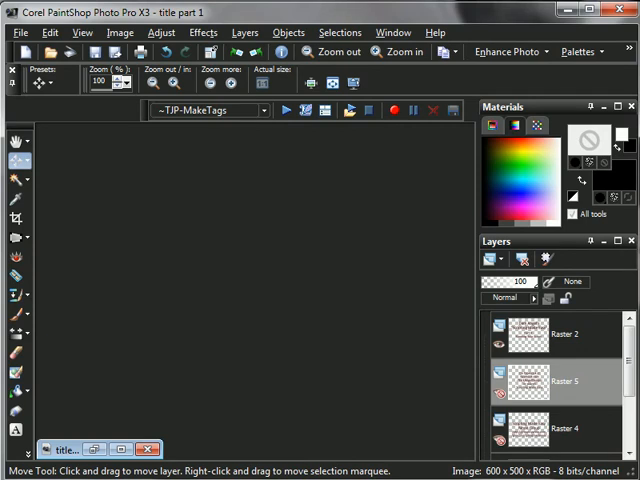
pyautogui.moveTo(208, 110)
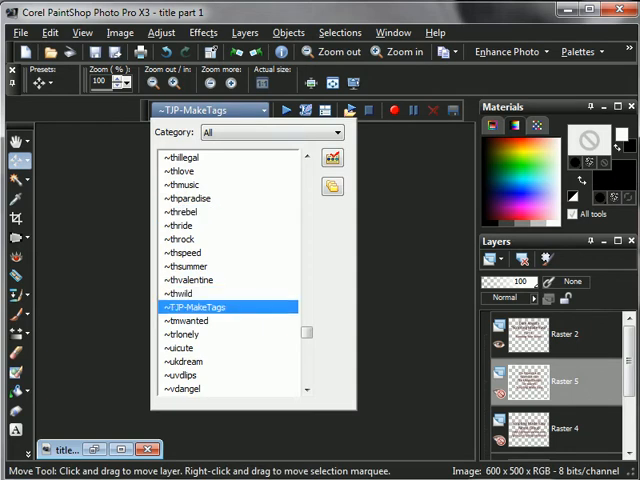
# Step: Select ~TJP-MakeTags in the Script toolbar and run it
pyautogui.click(225, 305)
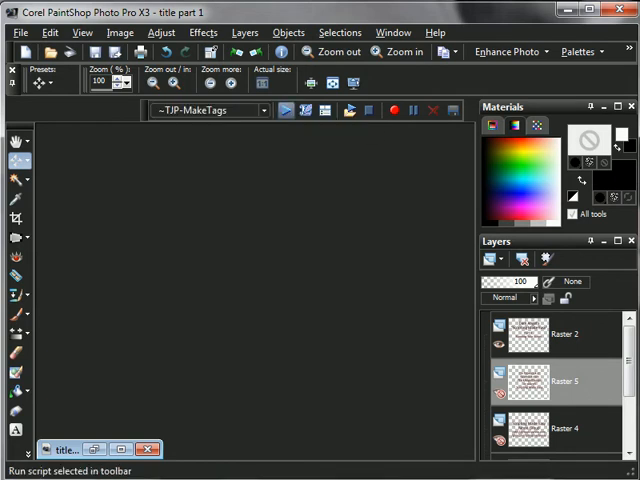
pyautogui.moveTo(285, 110)
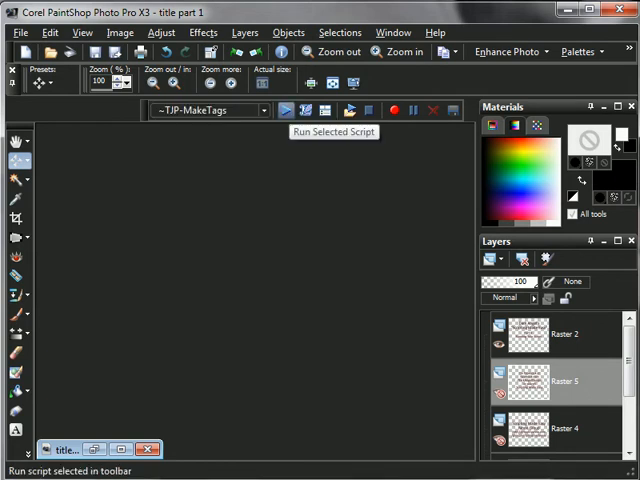
pyautogui.click(286, 110)
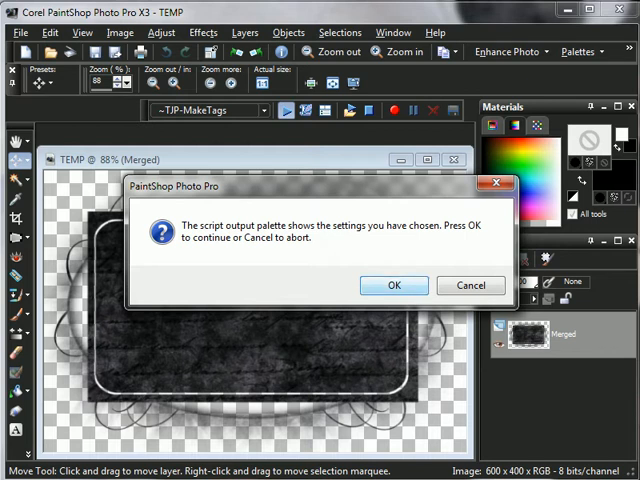
# Step: Confirm the script settings, then dismiss the Finished message
pyautogui.click(393, 285)
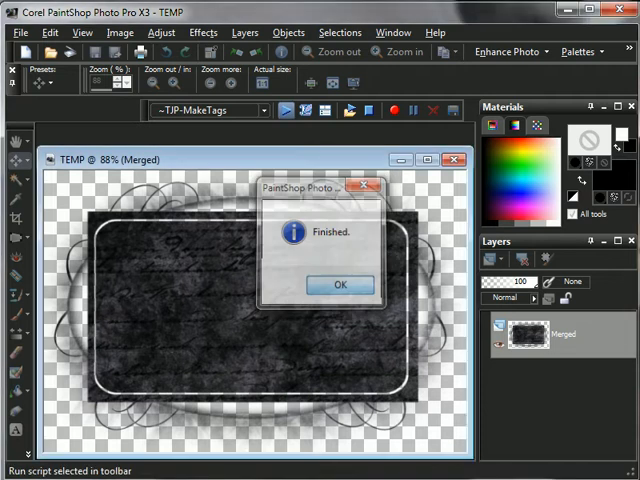
pyautogui.click(339, 284)
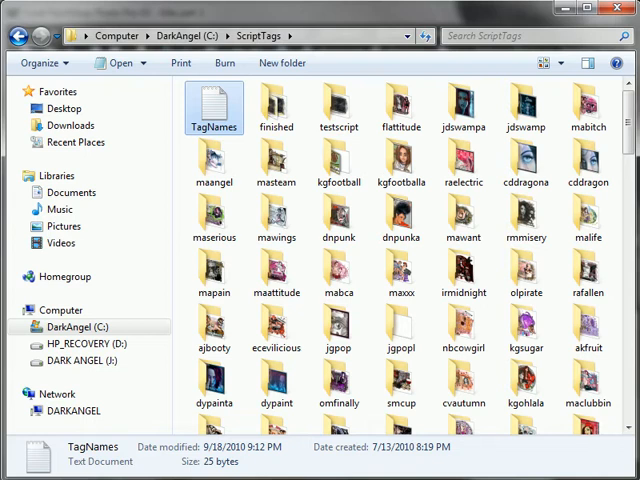
pyautogui.moveTo(276, 105)
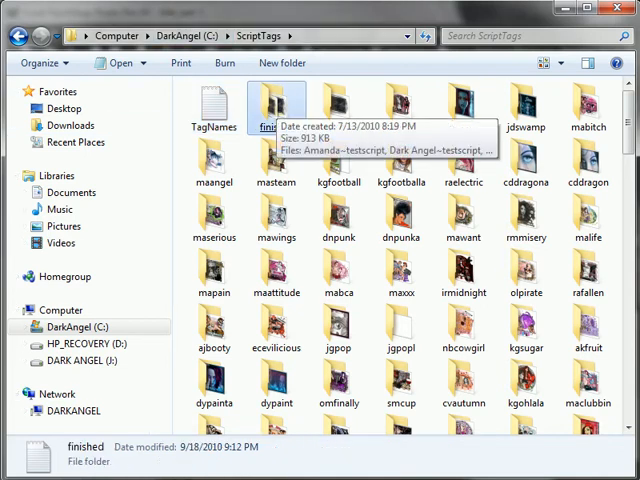
# Step: Open the 'finished' folder inside ScriptTags to view the new tags
pyautogui.click(270, 105)
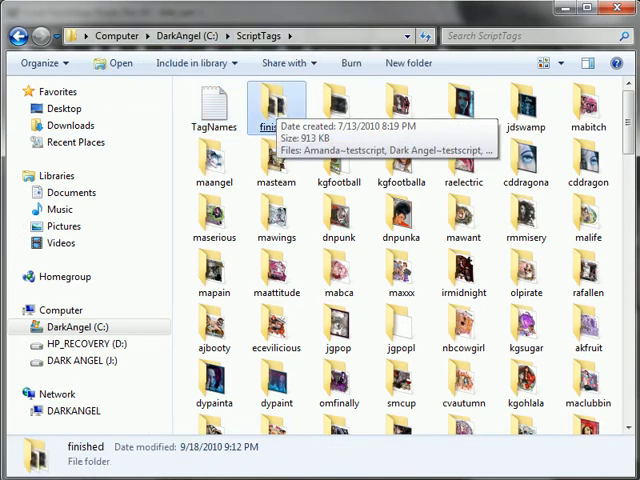
pyautogui.doubleClick(271, 105)
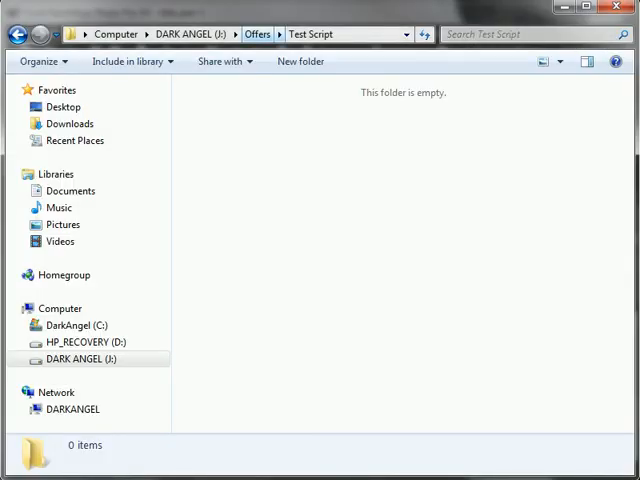
# Step: Go up to Offers and open its Test Script folder
pyautogui.click(256, 33)
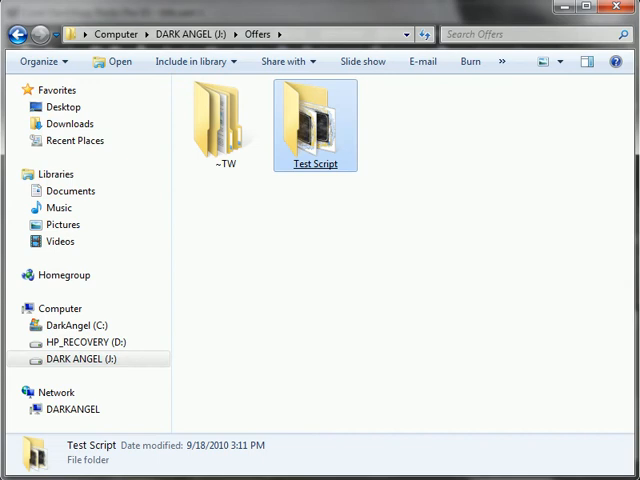
pyautogui.doubleClick(315, 115)
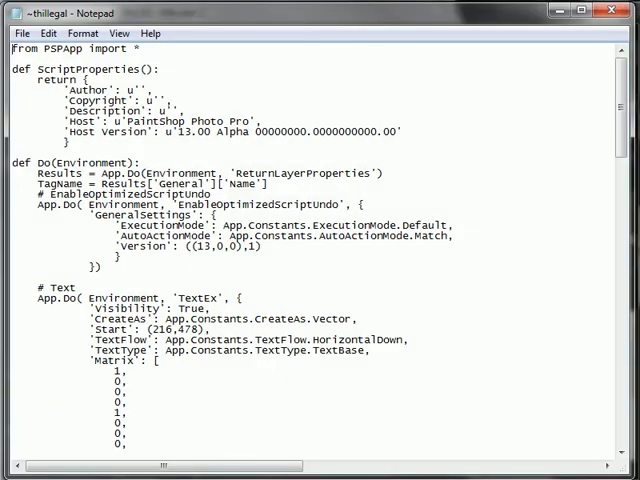
# Step: Scroll through ~thillegal down to its TextEx font and fill settings
pyautogui.scroll(-3)
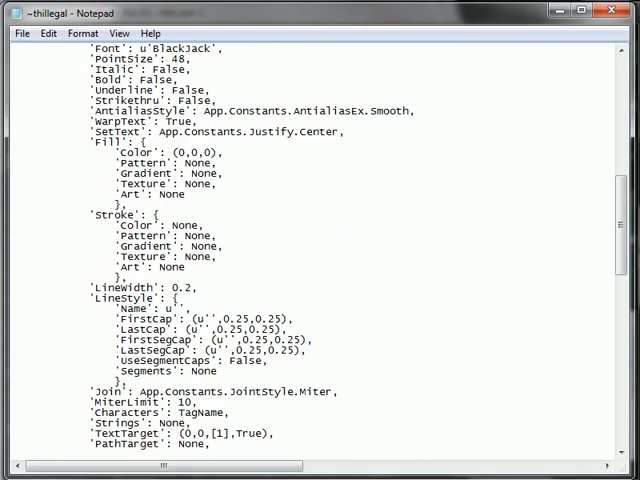
pyautogui.scroll(-3)
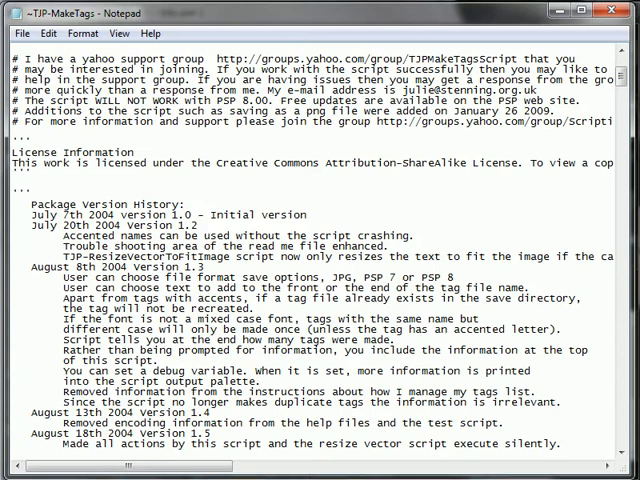
# Step: Scroll to 'Set global variables' in ~TJP-MakeTags and select a value
pyautogui.scroll(-3)
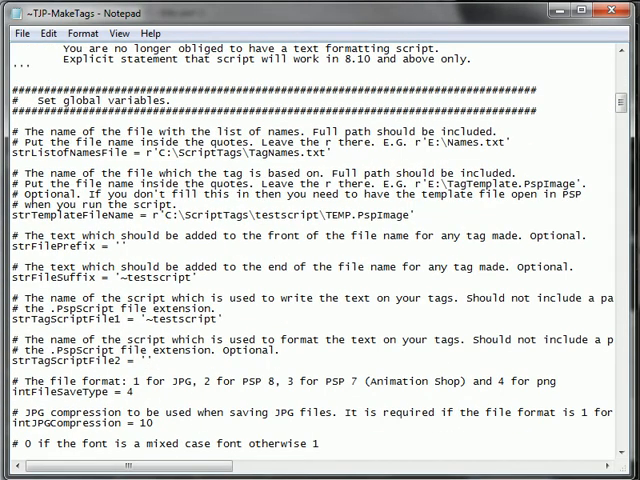
pyautogui.doubleClick(291, 216)
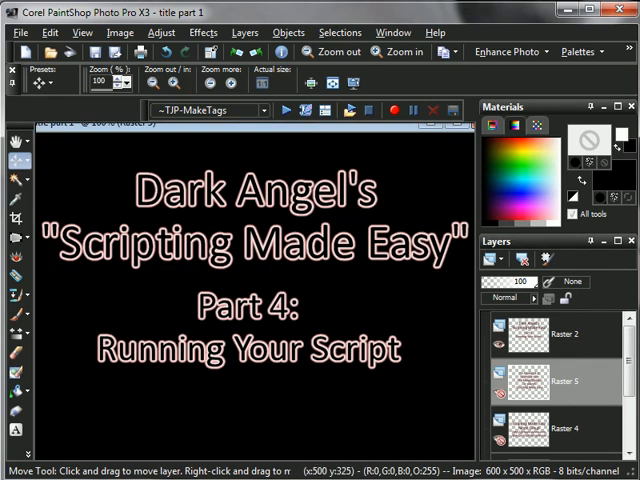
pyautogui.moveTo(496, 378)
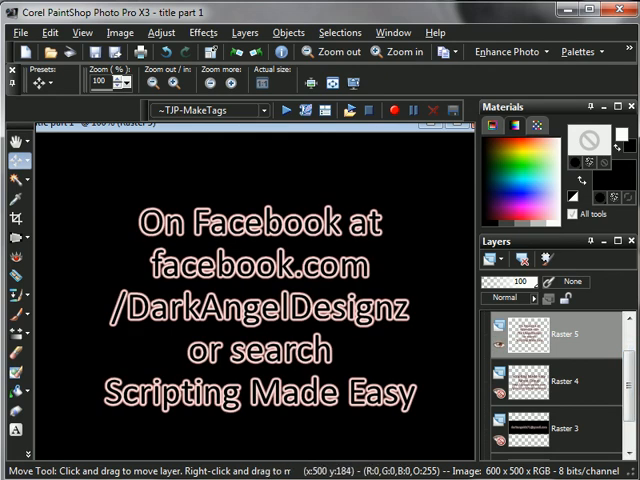
pyautogui.moveTo(483, 176)
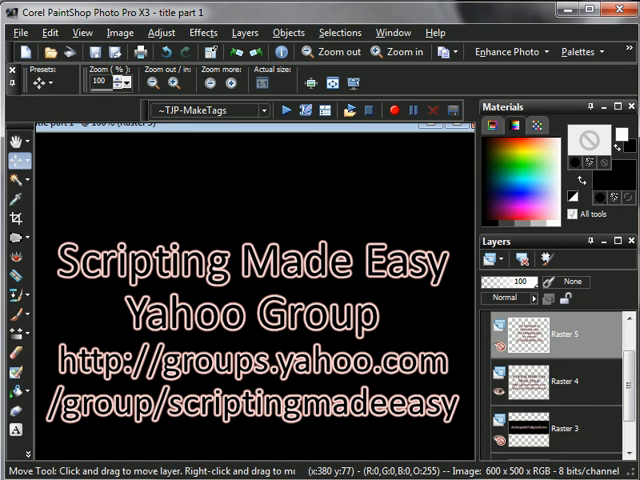
pyautogui.moveTo(287, 149)
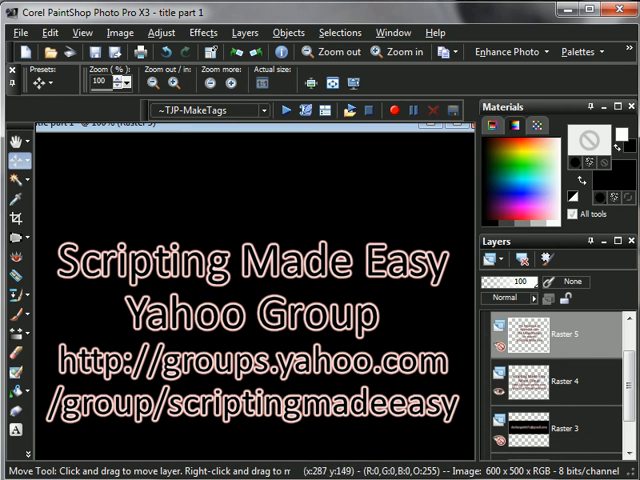
pyautogui.moveTo(292, 135)
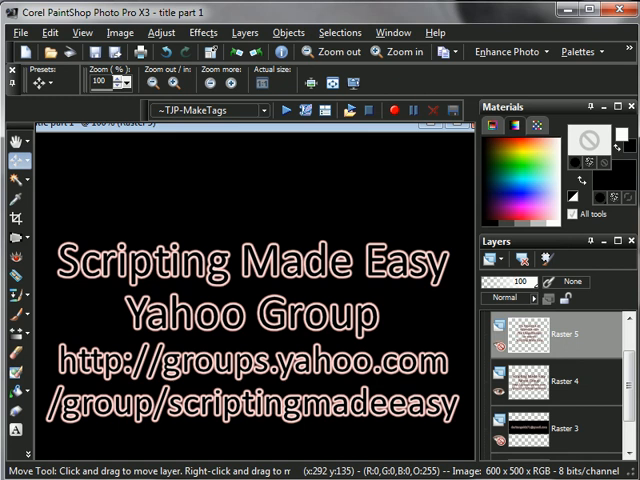